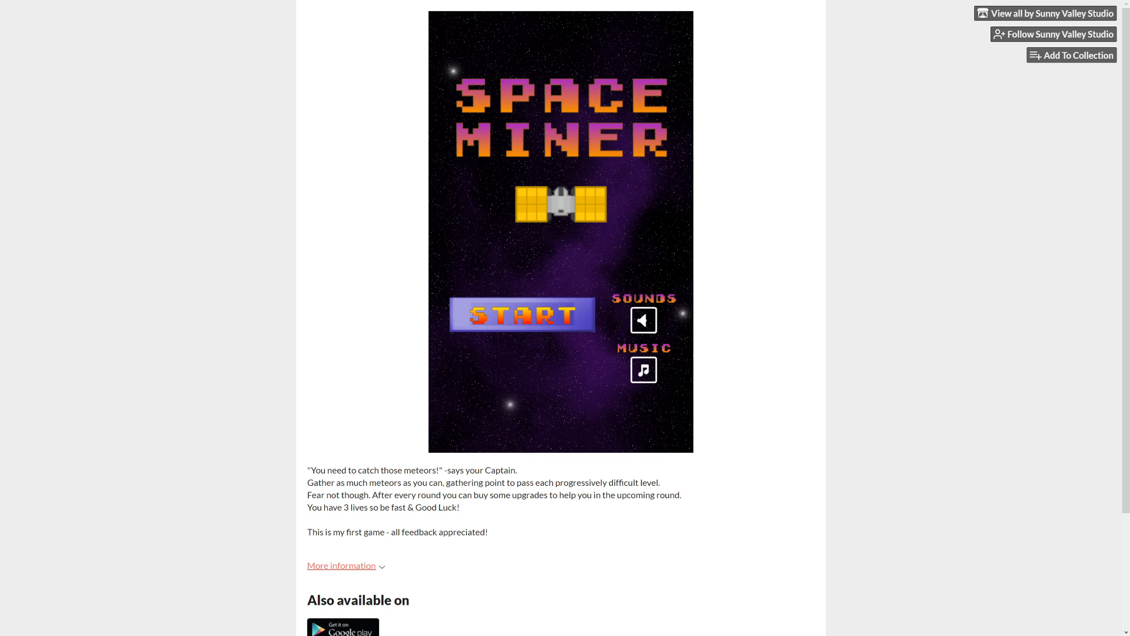
Start a round of Space Miner at level 1, then browse the Sunny Valley Studio game list
left_click(521, 316)
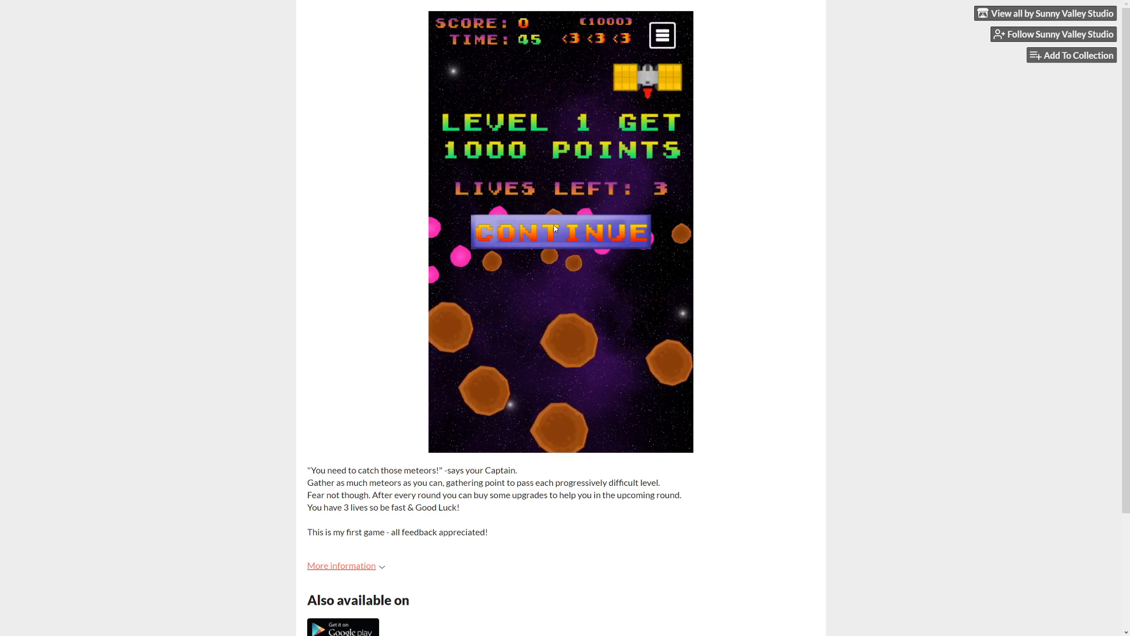
left_click(560, 232)
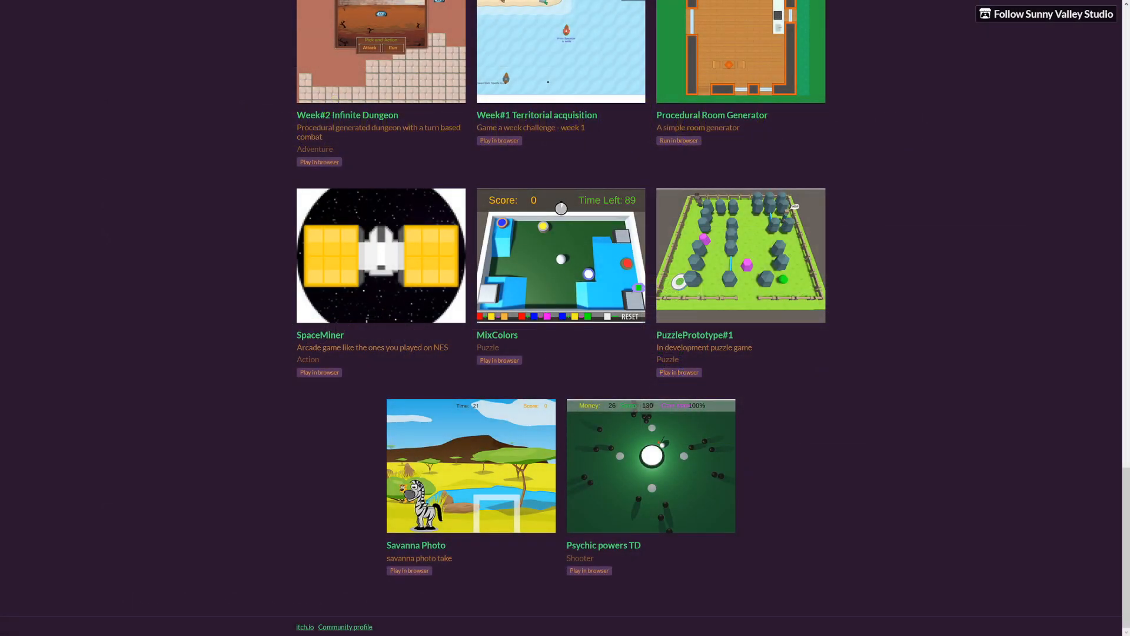
mouse_move(176, 406)
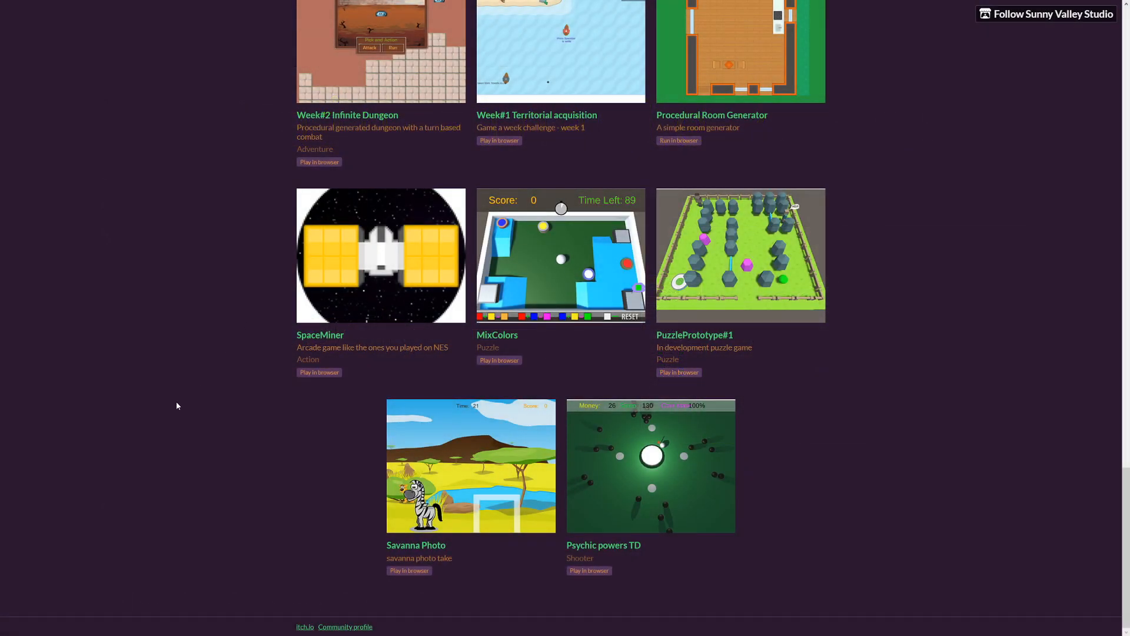
scroll("up", 3)
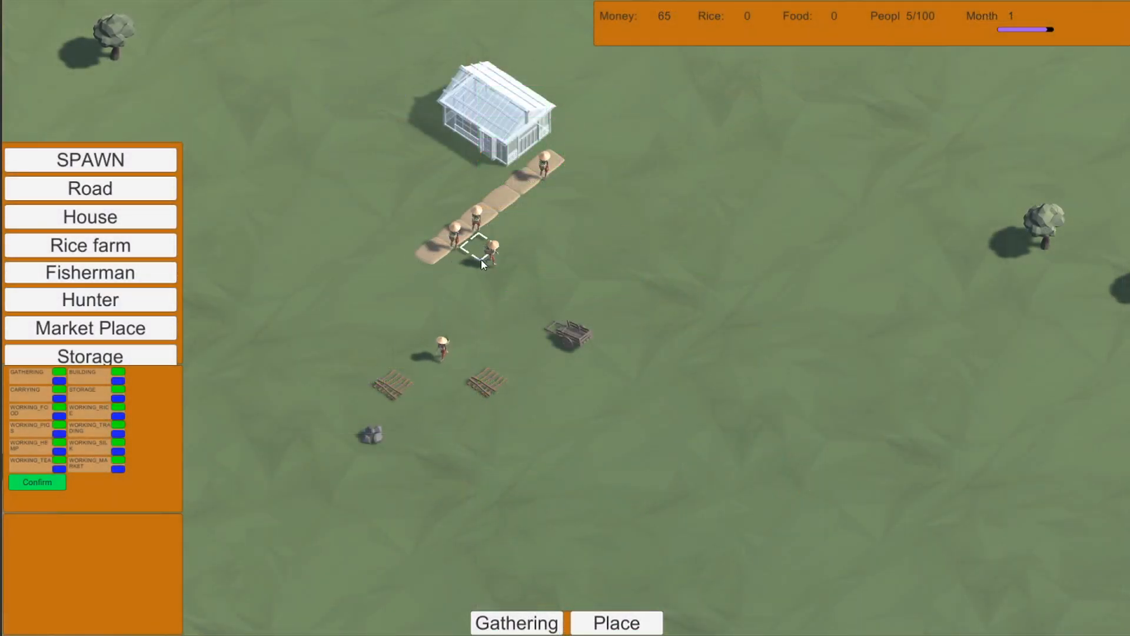
left_click(516, 622)
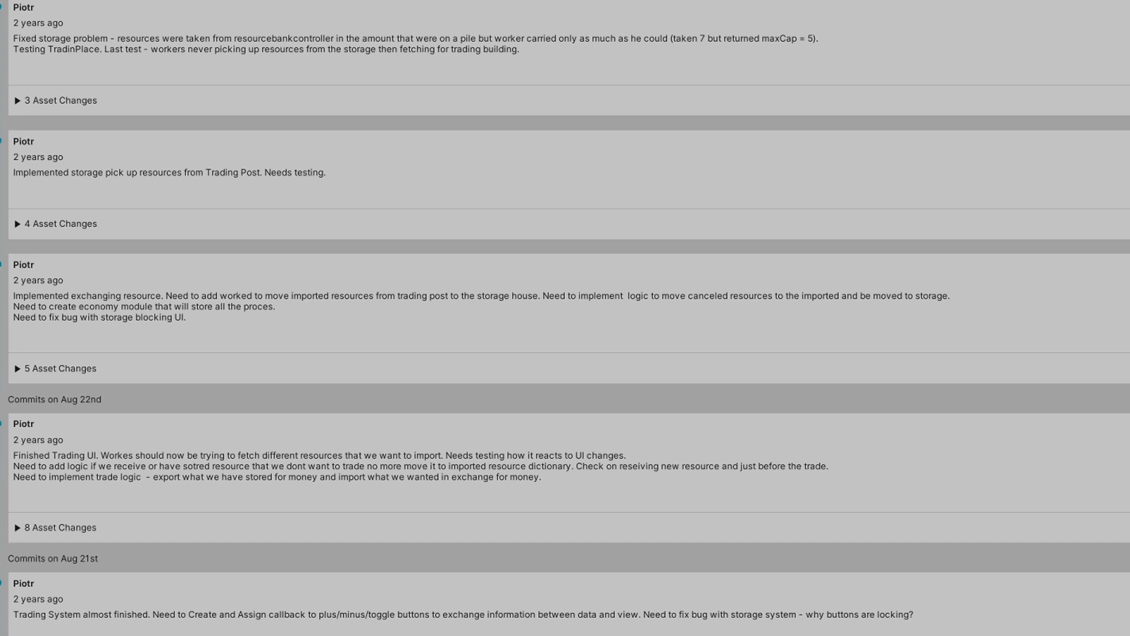
mouse_move(370, 519)
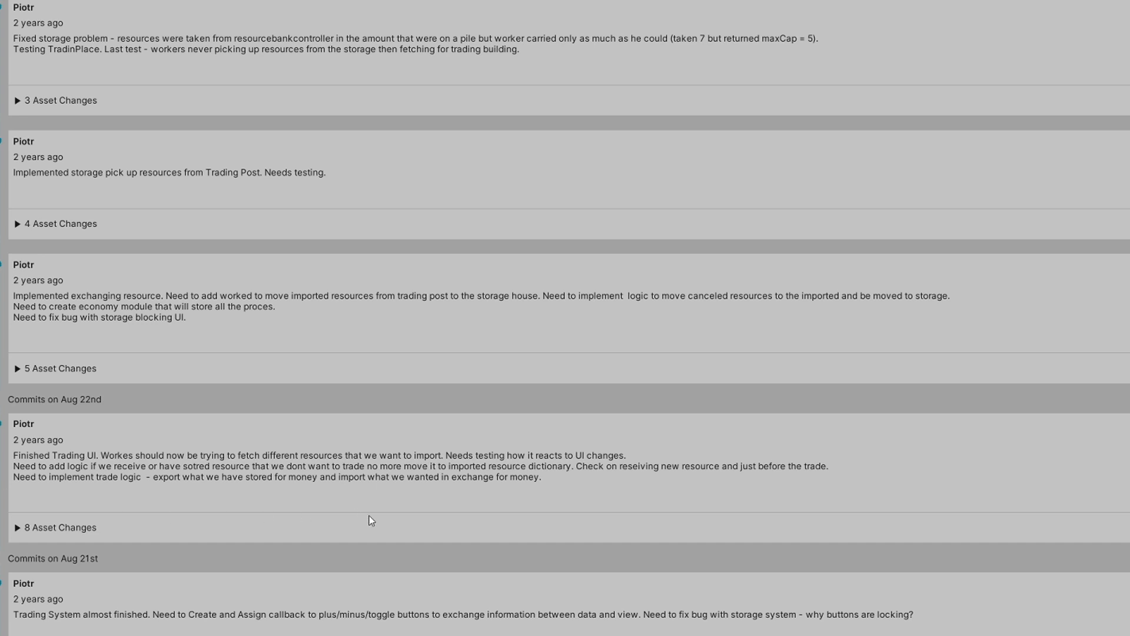
mouse_move(36, 321)
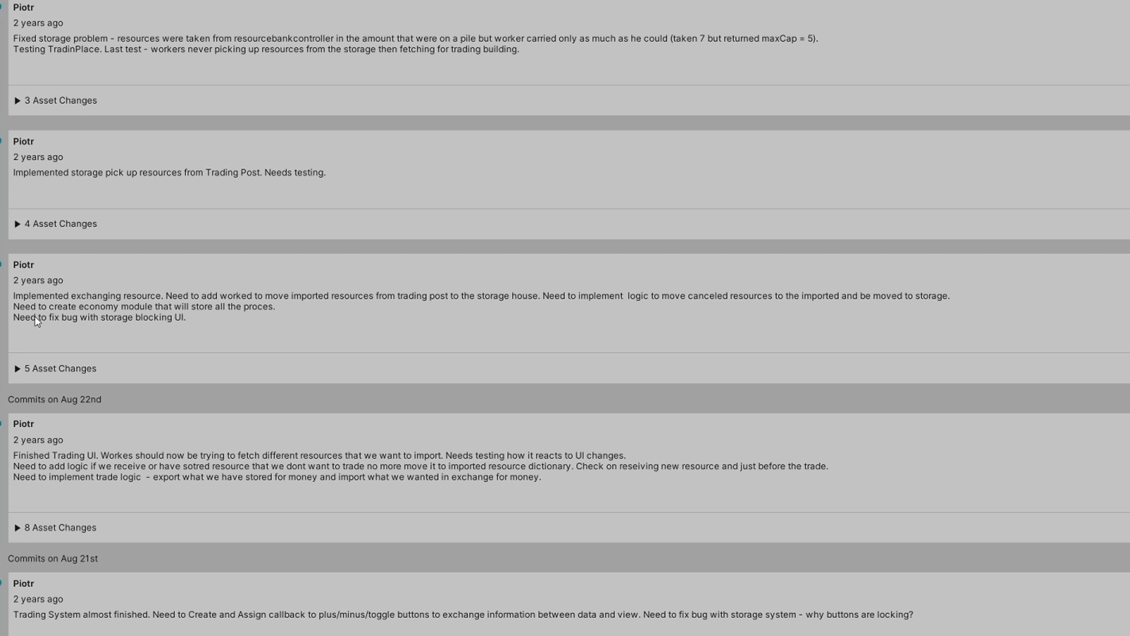
mouse_move(38, 329)
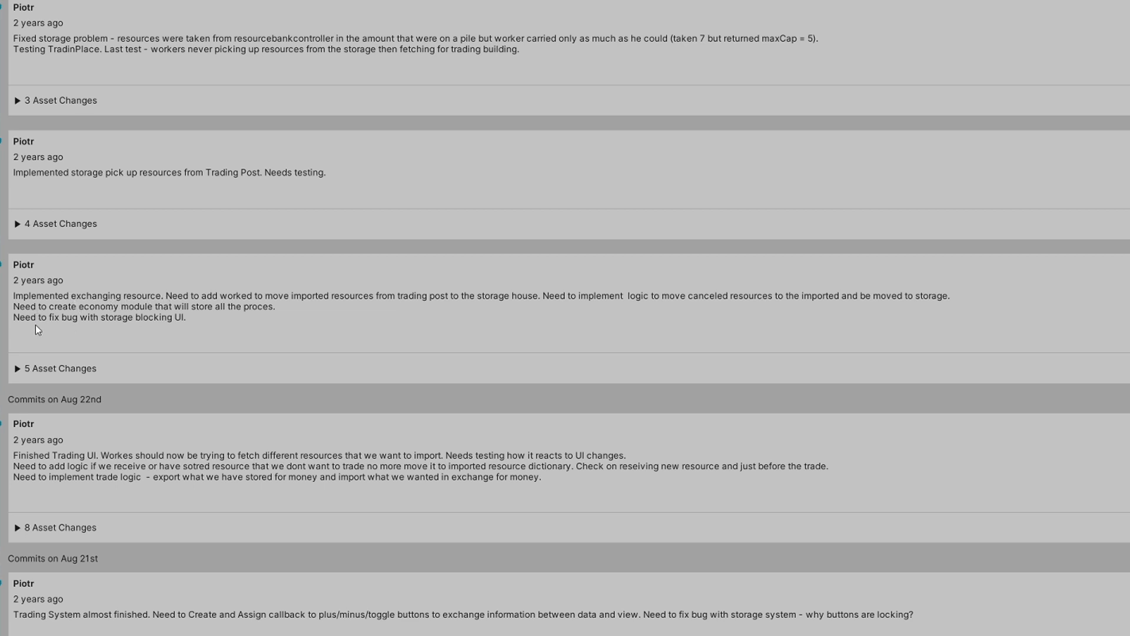
mouse_move(173, 325)
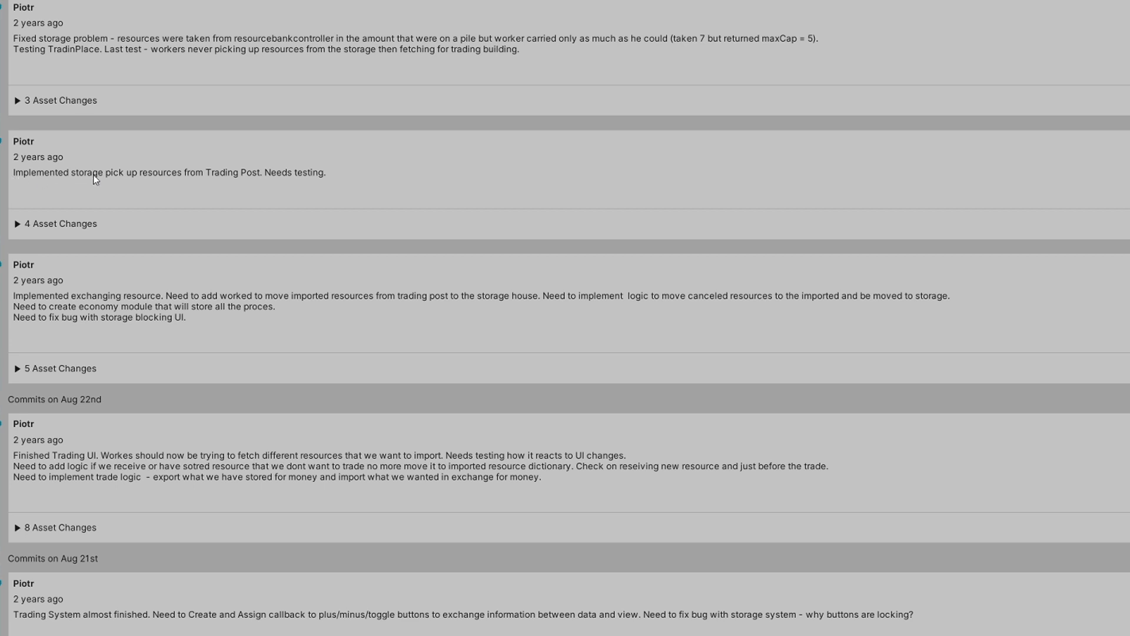
mouse_move(105, 51)
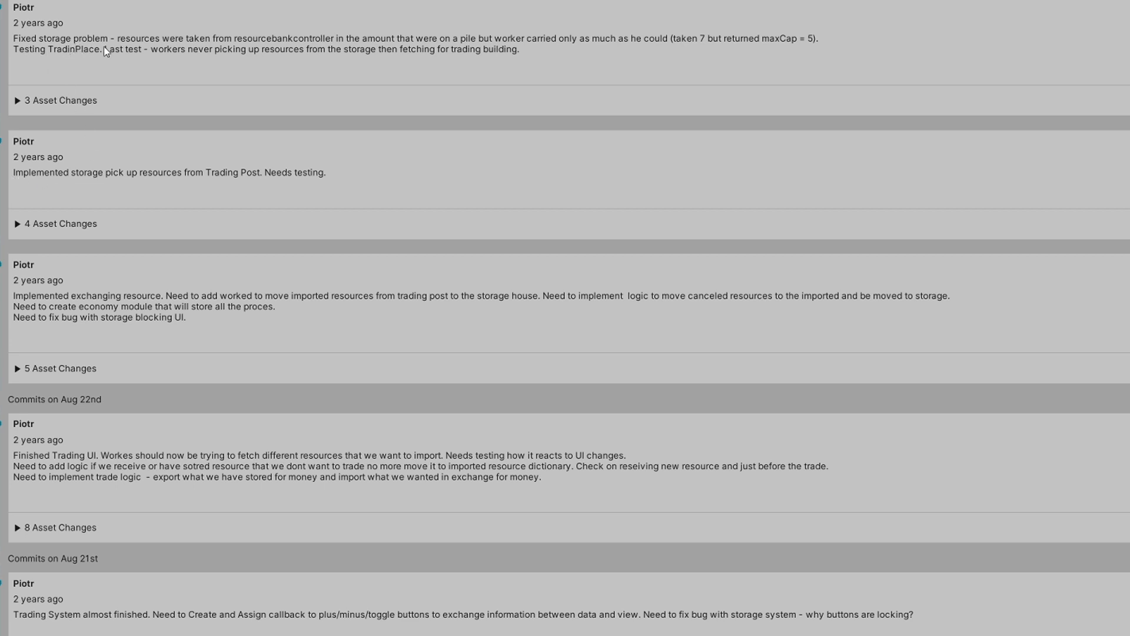
mouse_move(204, 96)
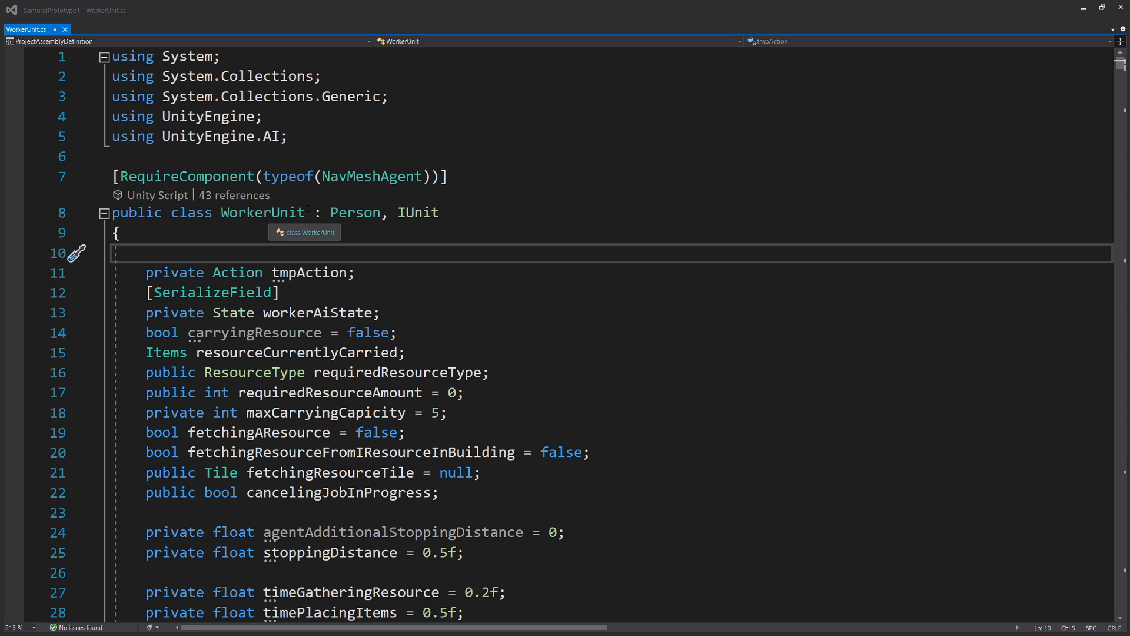
double_click(263, 212)
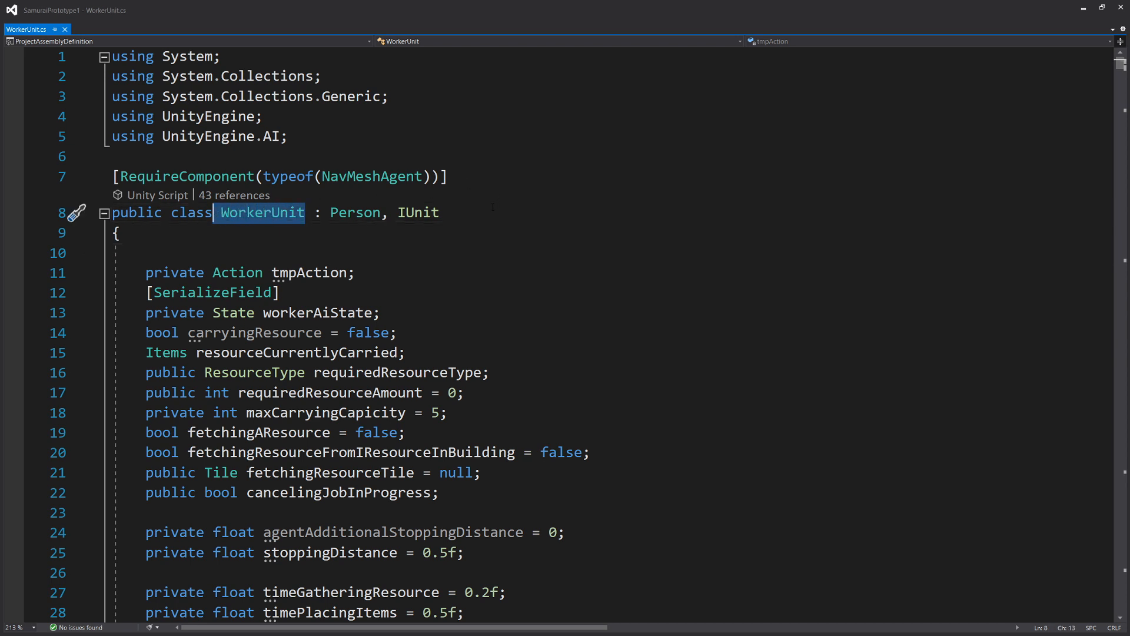
left_click(440, 212)
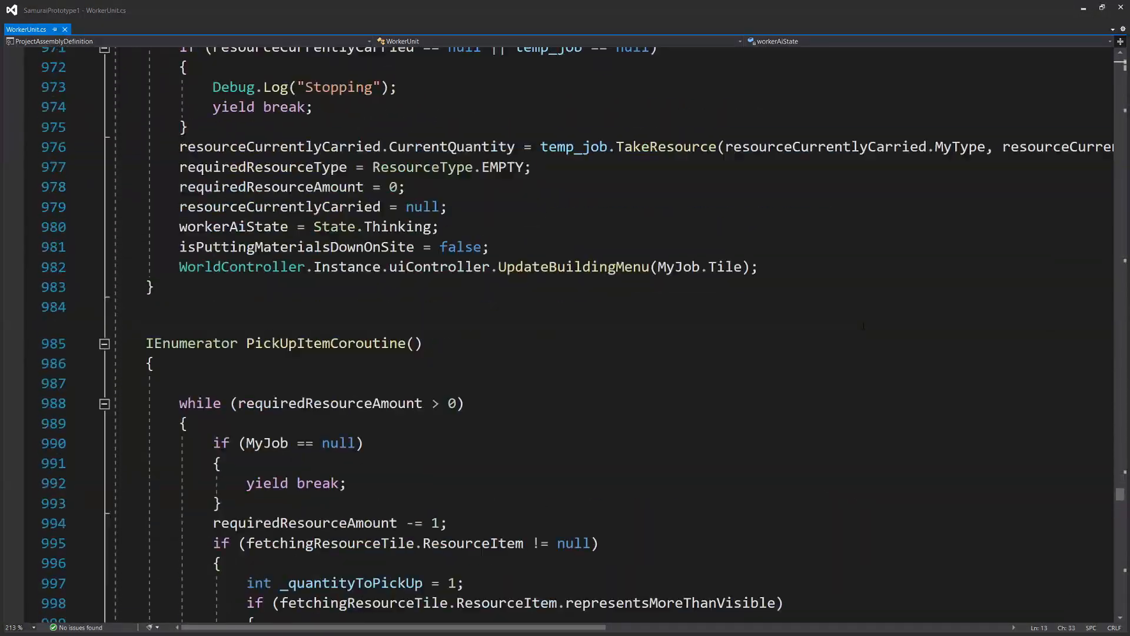
scroll("down", 3)
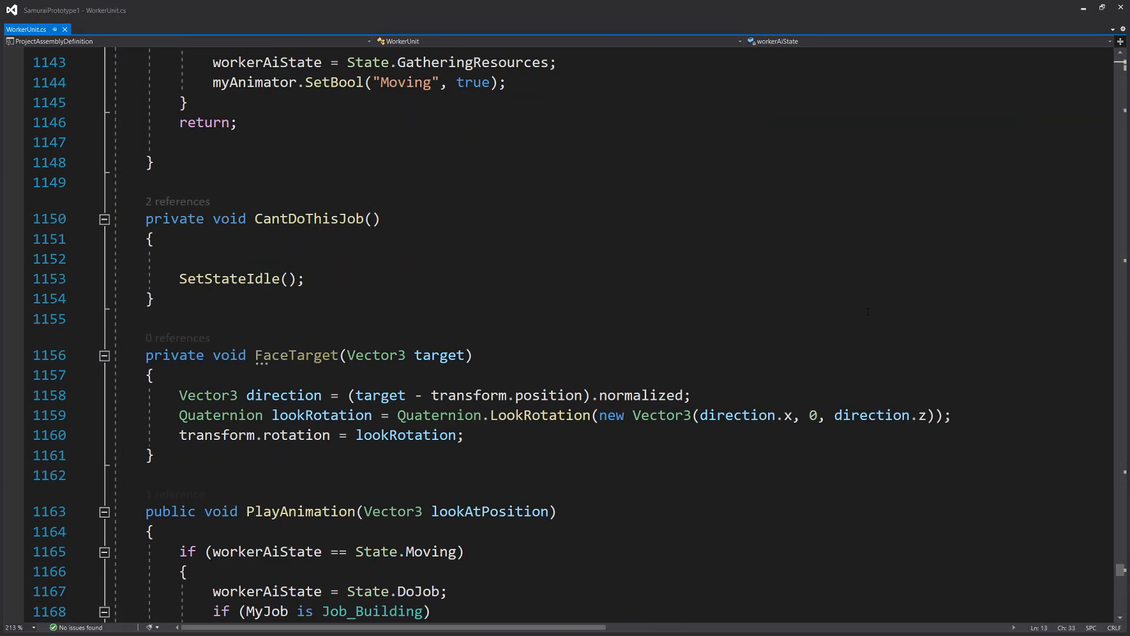
scroll("down", 3)
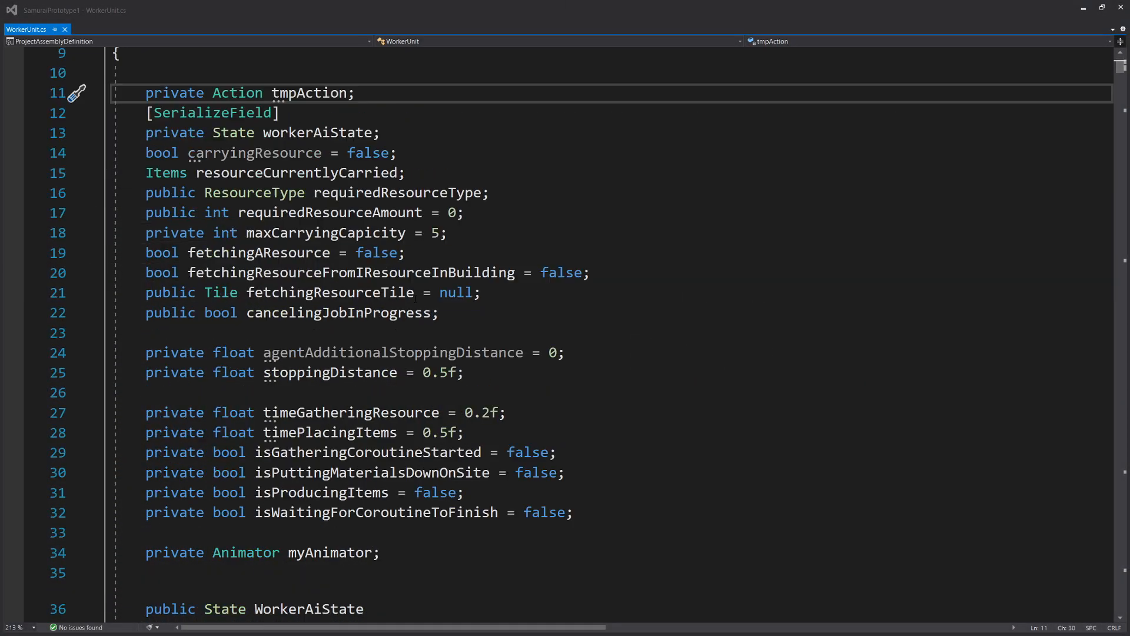
scroll("down", 3)
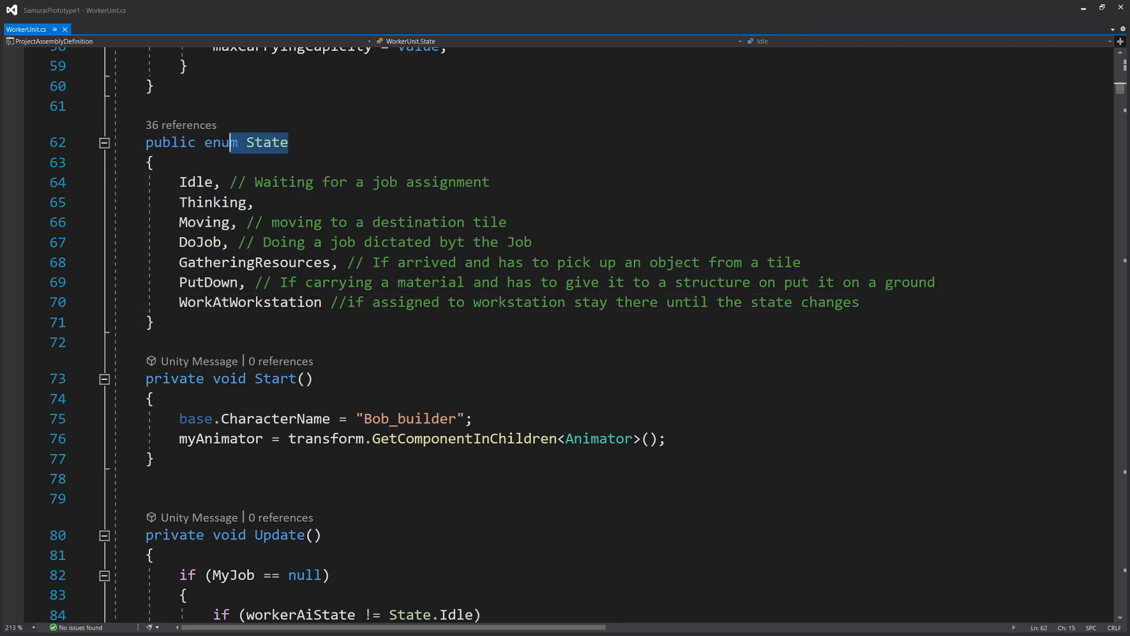
scroll("down", 3)
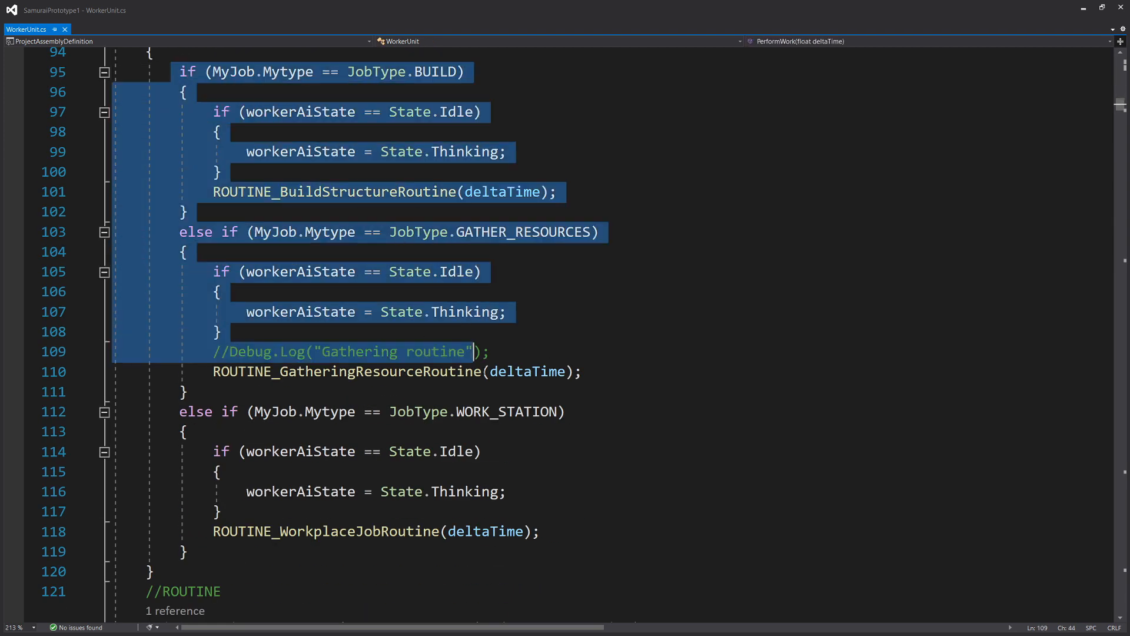
scroll("down", 3)
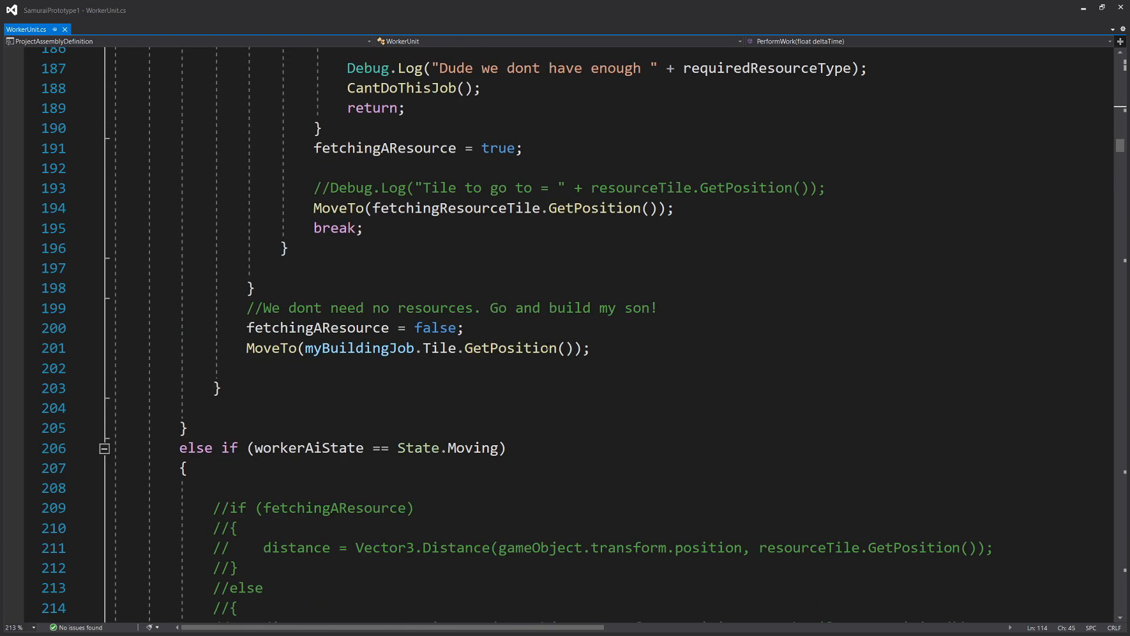
scroll("down", 3)
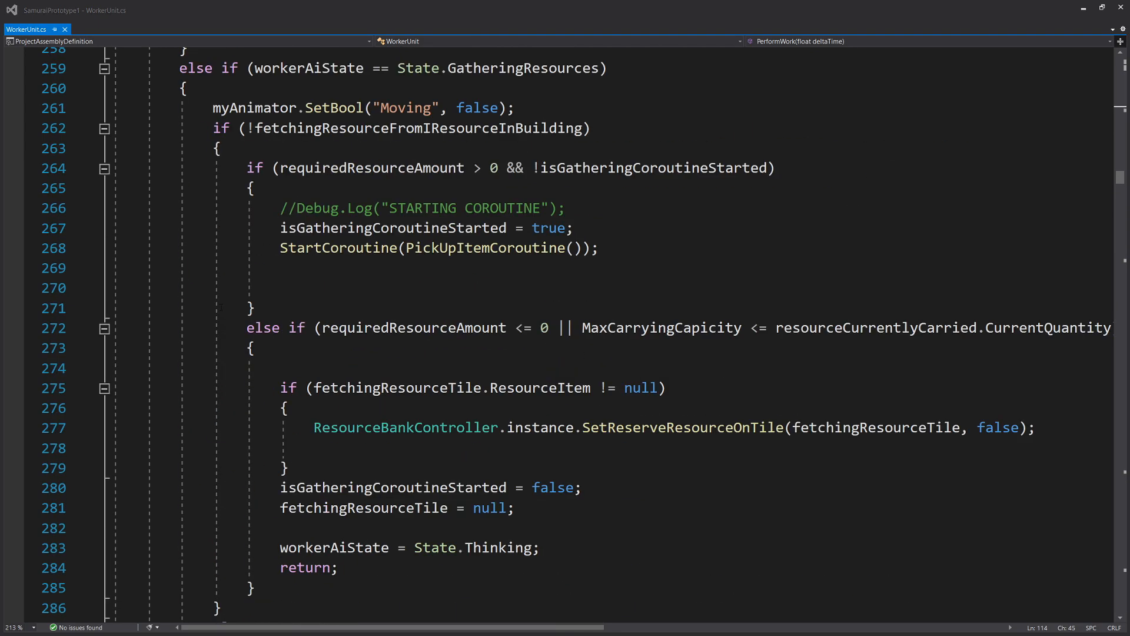
scroll("down", 3)
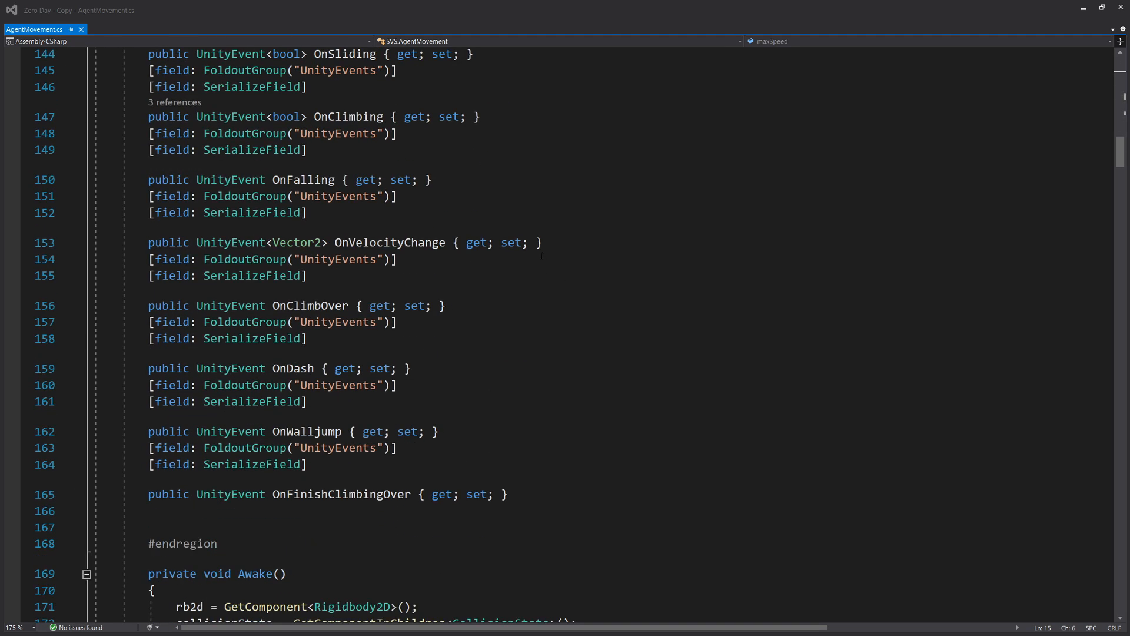
scroll("down", 3)
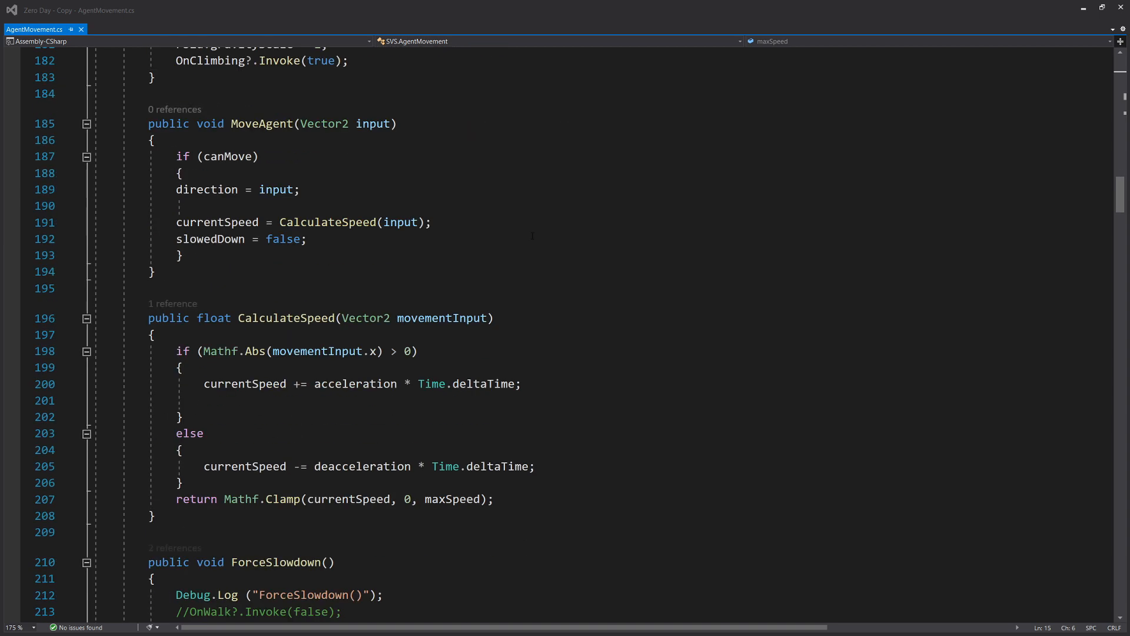
scroll("down", 3)
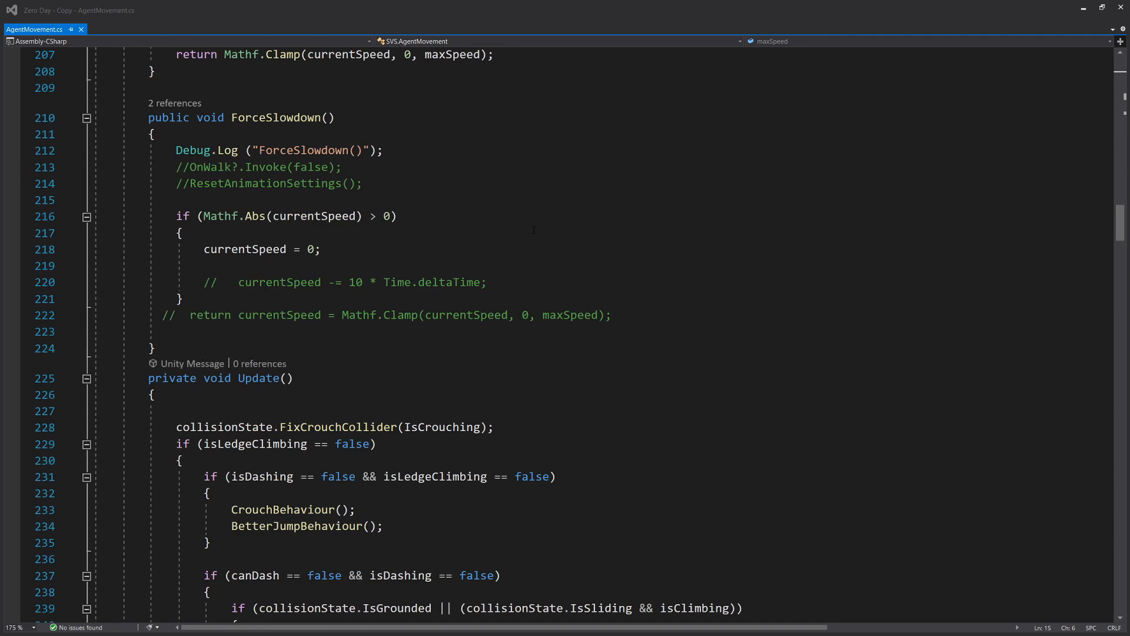
scroll("down", 3)
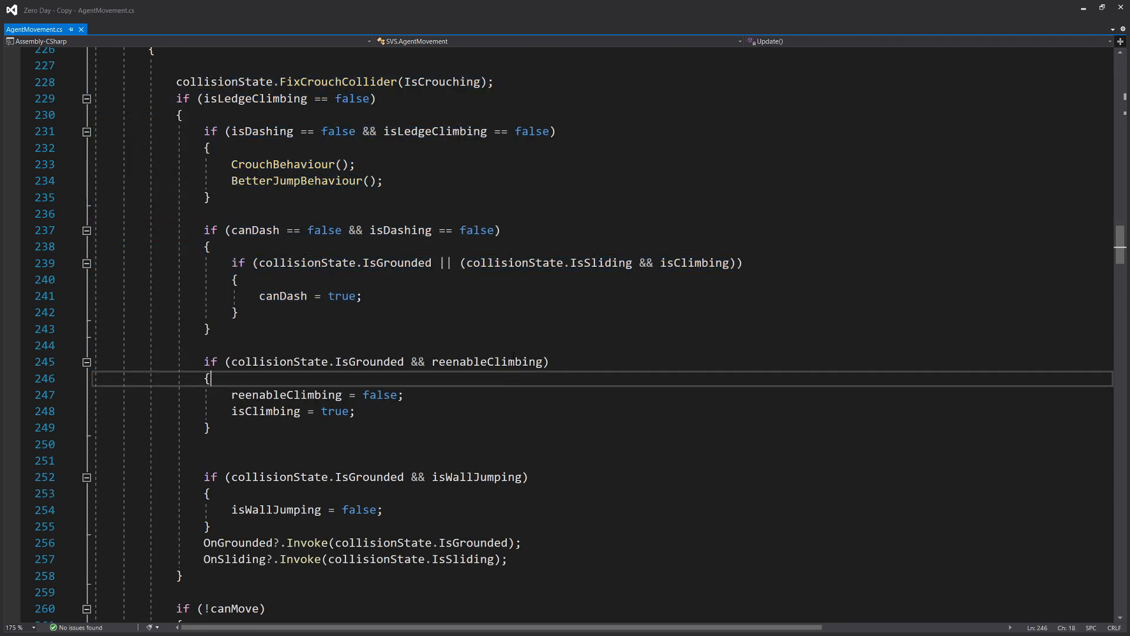
scroll("down", 3)
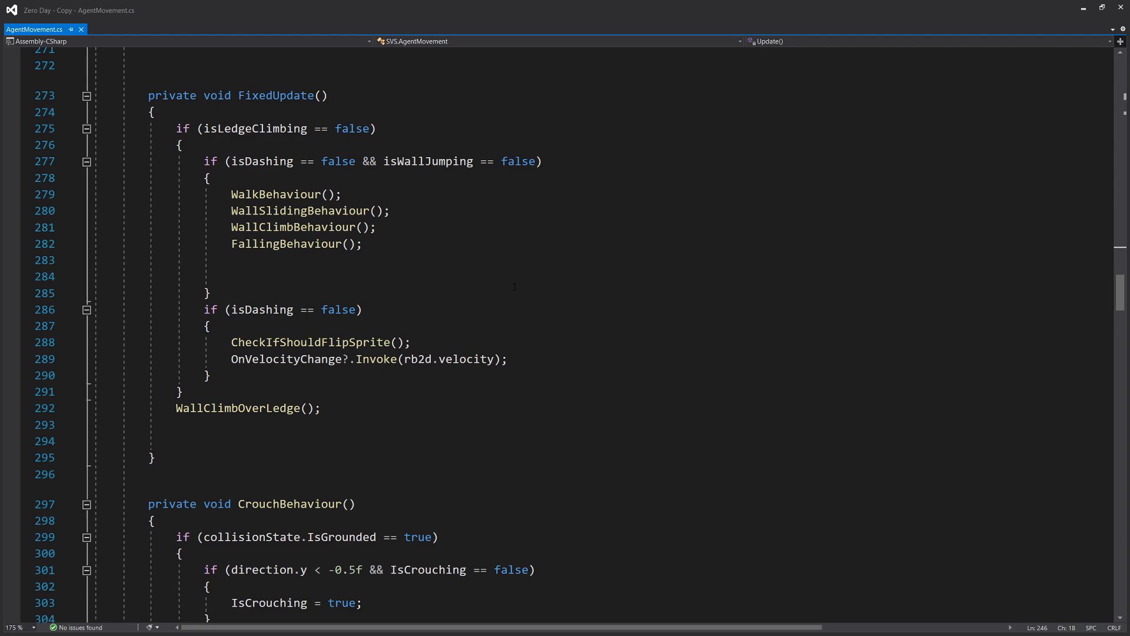
scroll("down", 3)
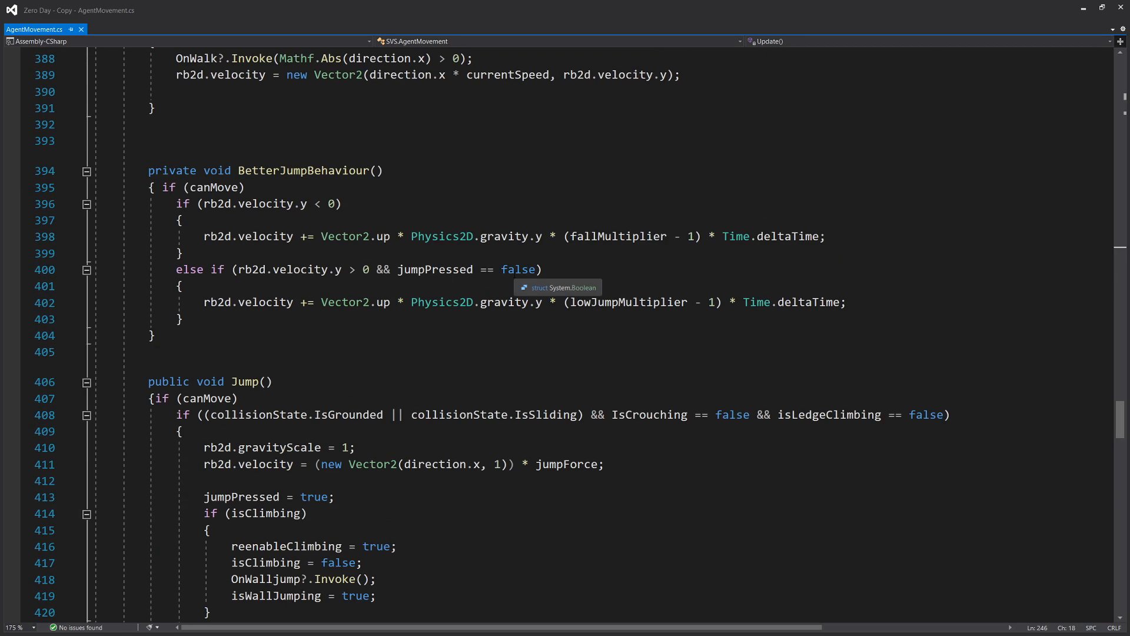
scroll("down", 3)
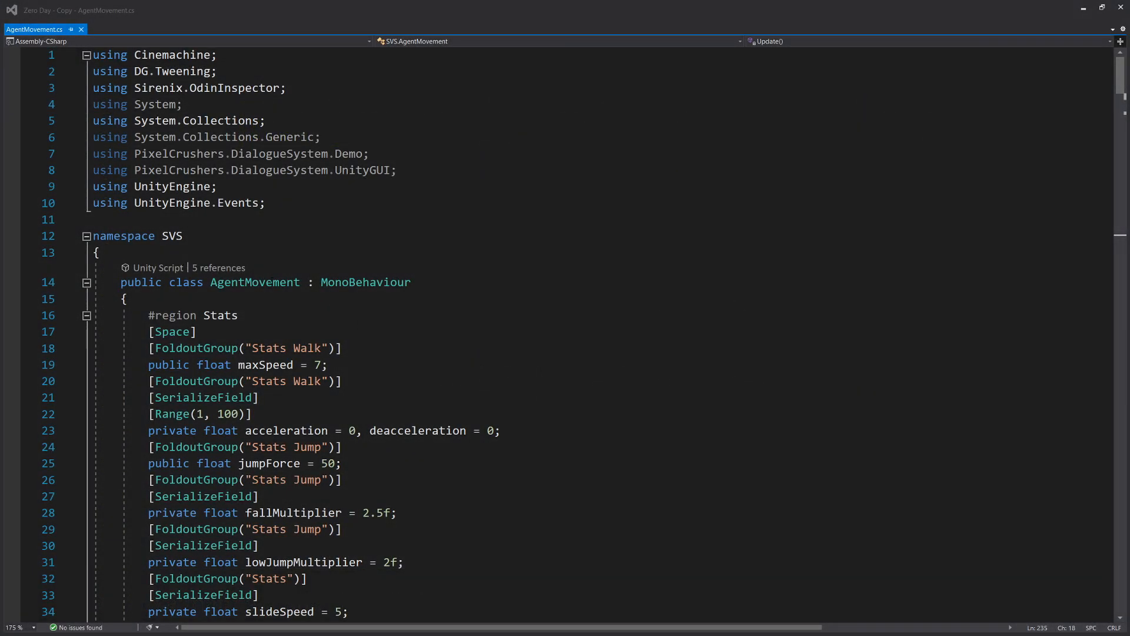
Skim through the AgentMovement script once more, then return to the Unity Editor running LVL2_Rooftops_SVS
double_click(255, 282)
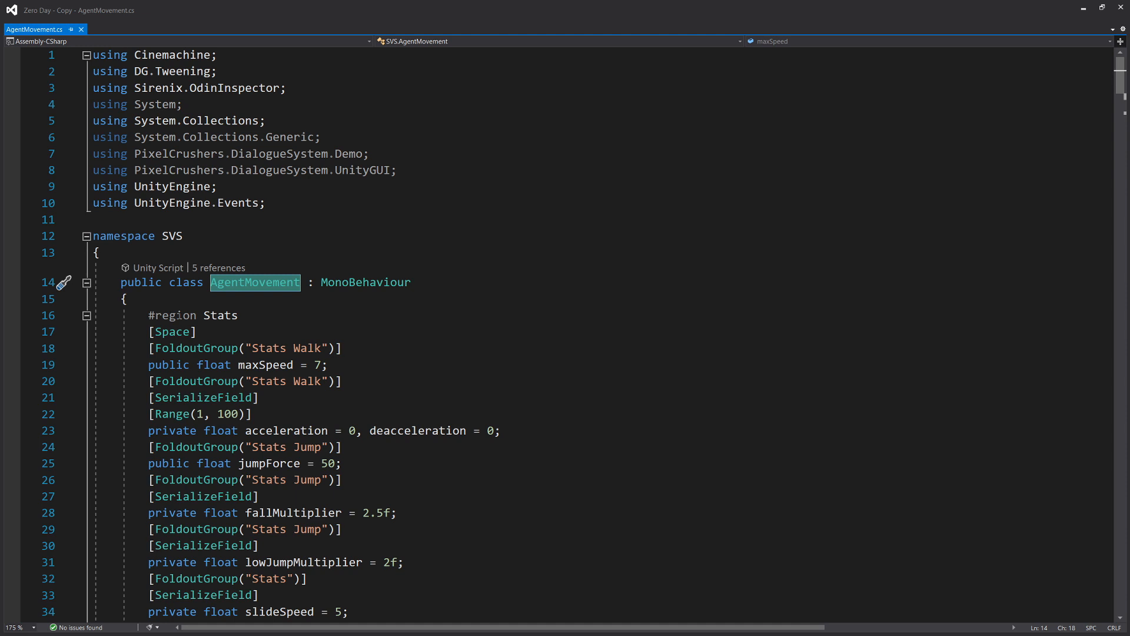
scroll("down", 3)
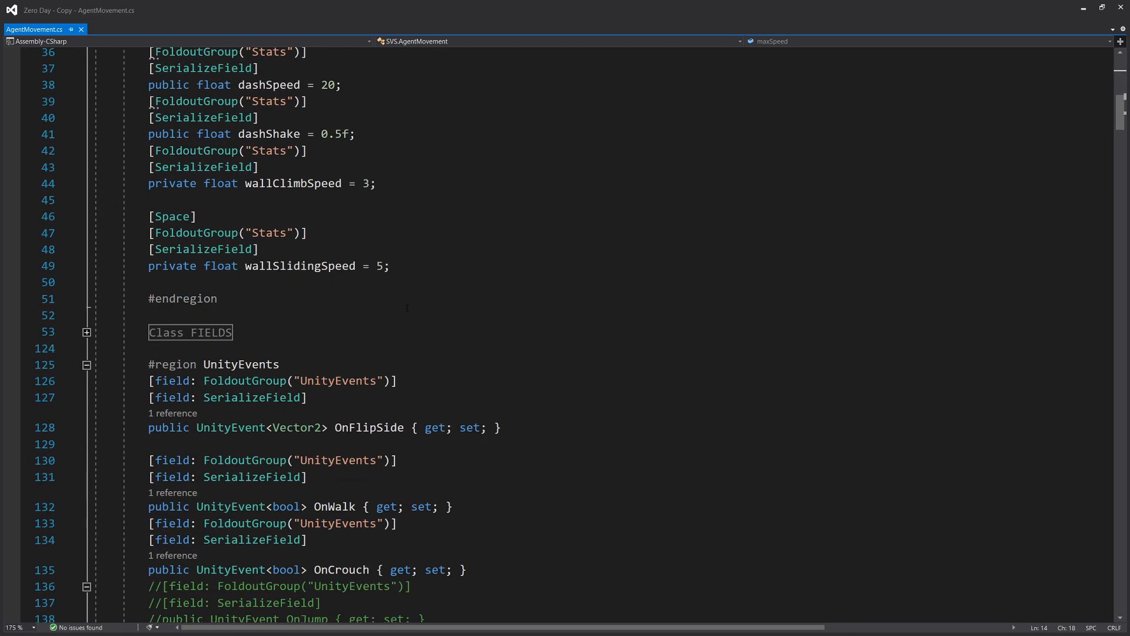
scroll("down", 3)
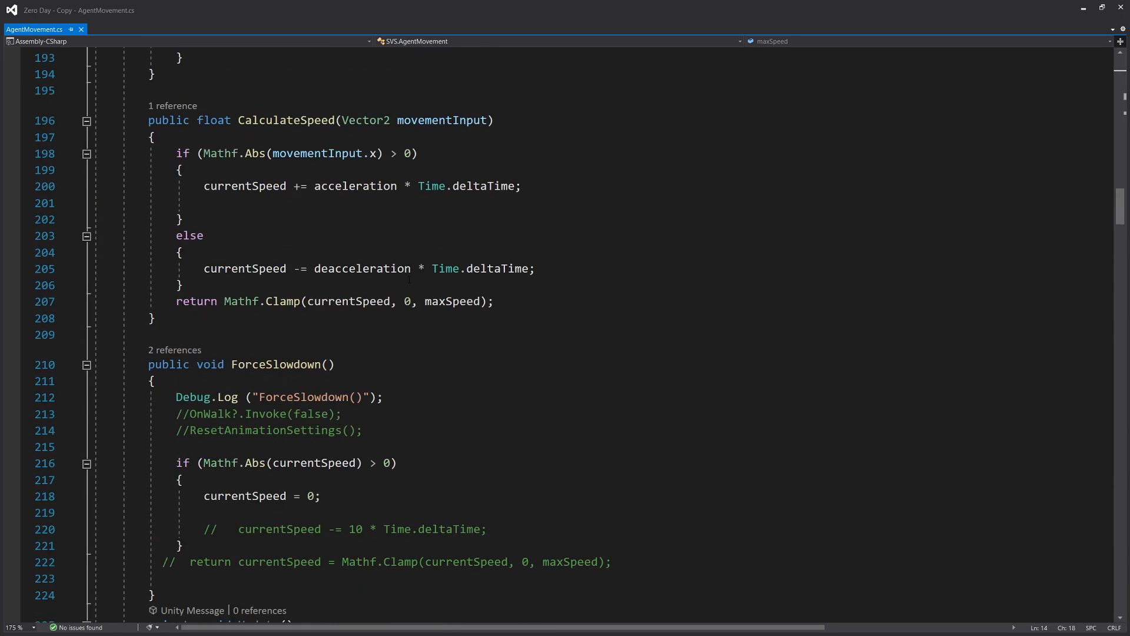
scroll("down", 3)
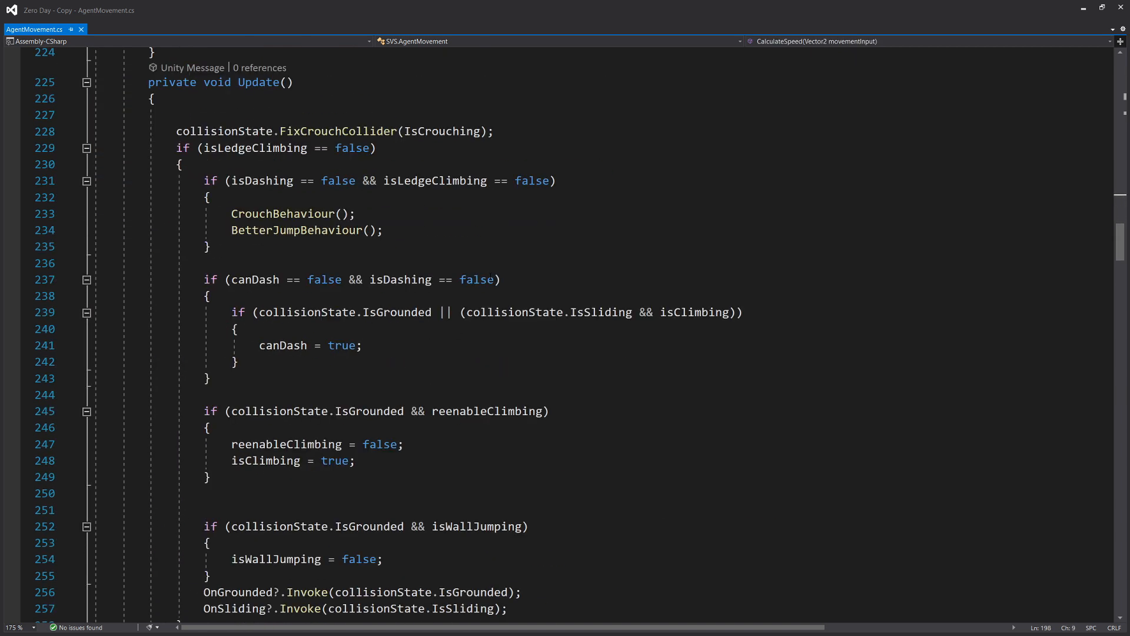
left_click_drag(174, 149, 238, 330)
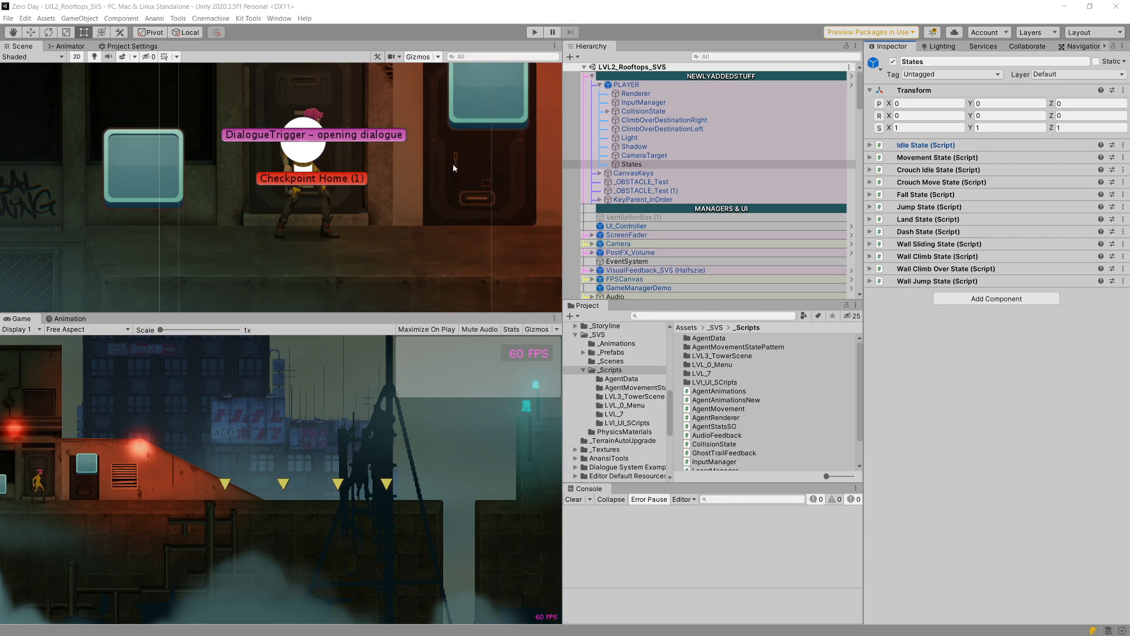
left_click(534, 32)
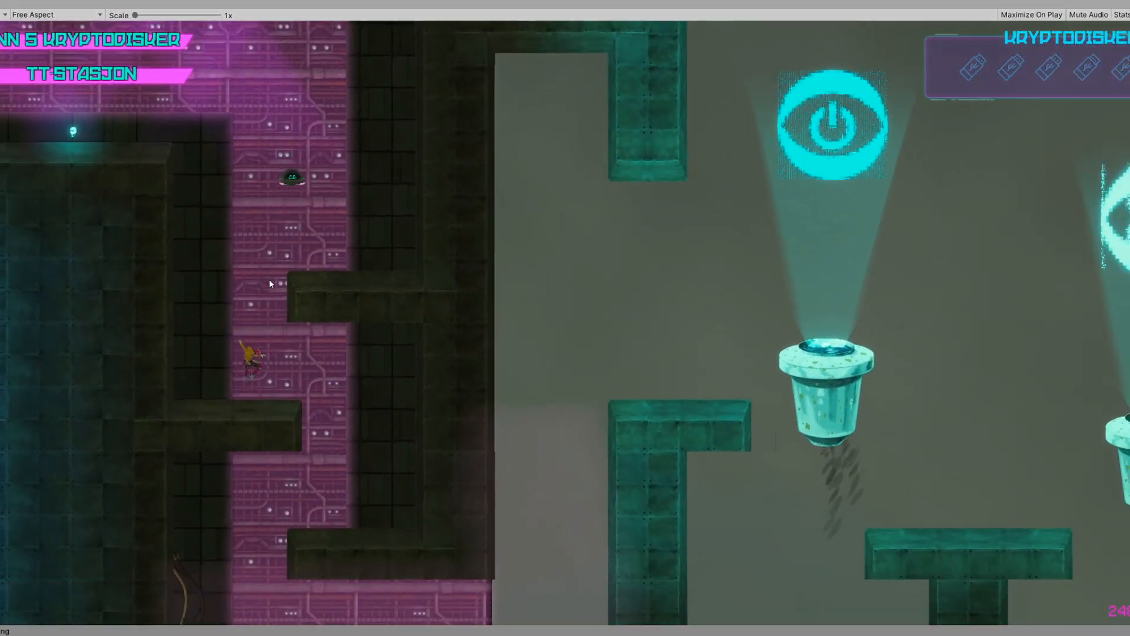